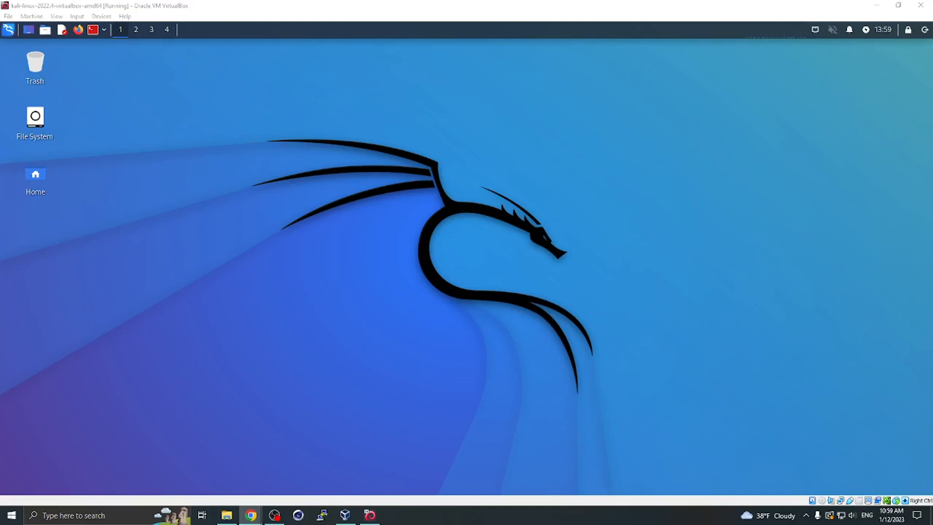
{"action": "mouse_move", "coordinate": [94, 30]}
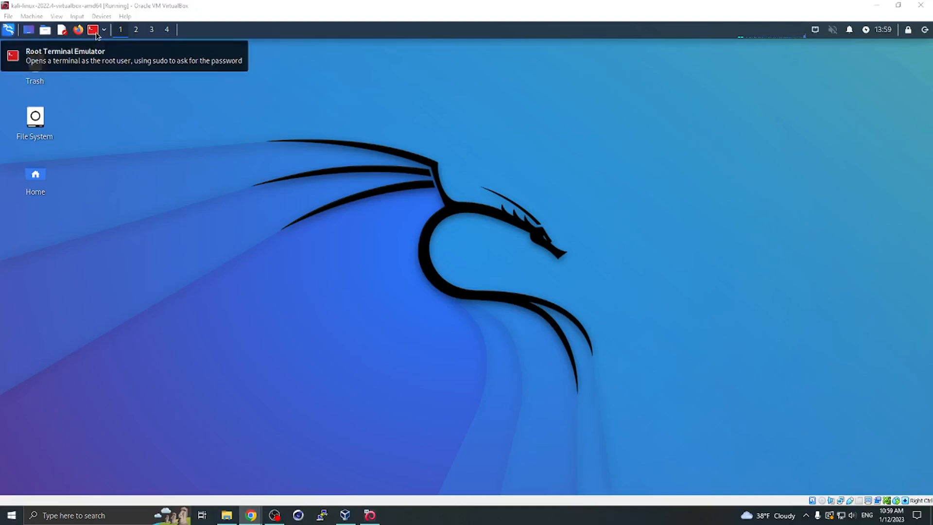
Launch a root terminal from the panel and authenticate the request to run as root
{"action": "left_click", "coordinate": [93, 31]}
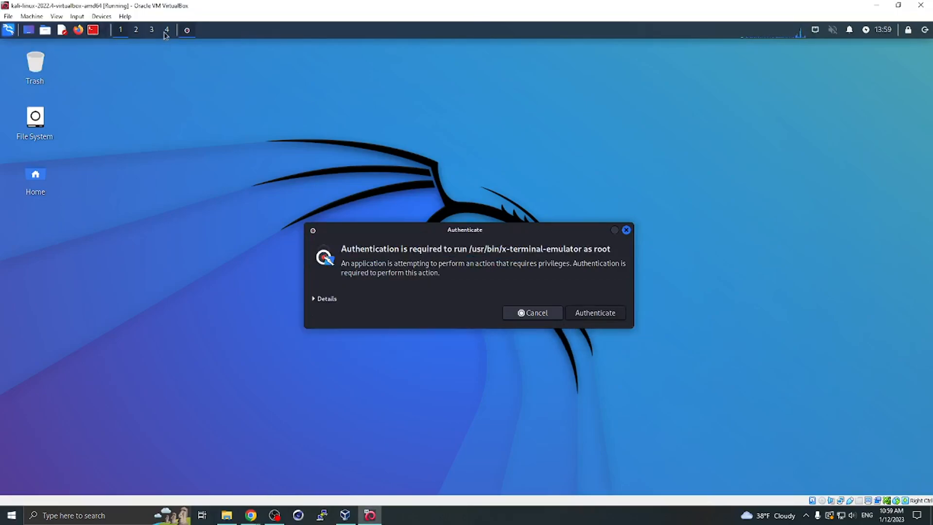
{"action": "left_click", "coordinate": [595, 312]}
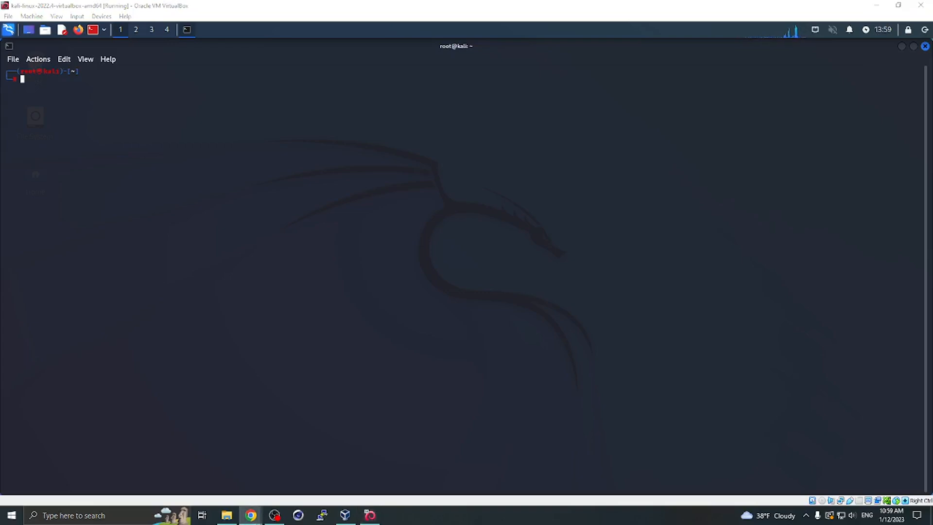
{"action": "mouse_move", "coordinate": [206, 151]}
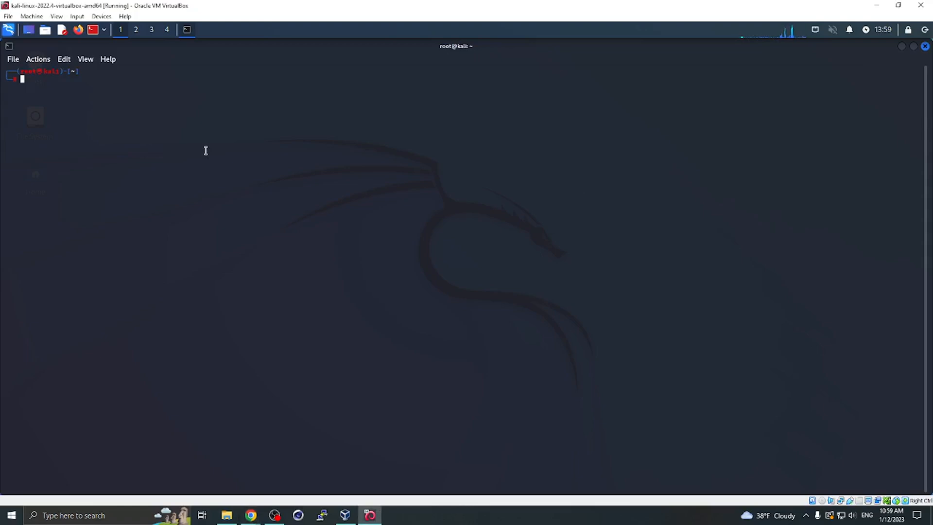
Run the echo | sudo tee command writing Brave's apt repository line to brave-browser-release.list
{"action": "key", "text": "Return"}
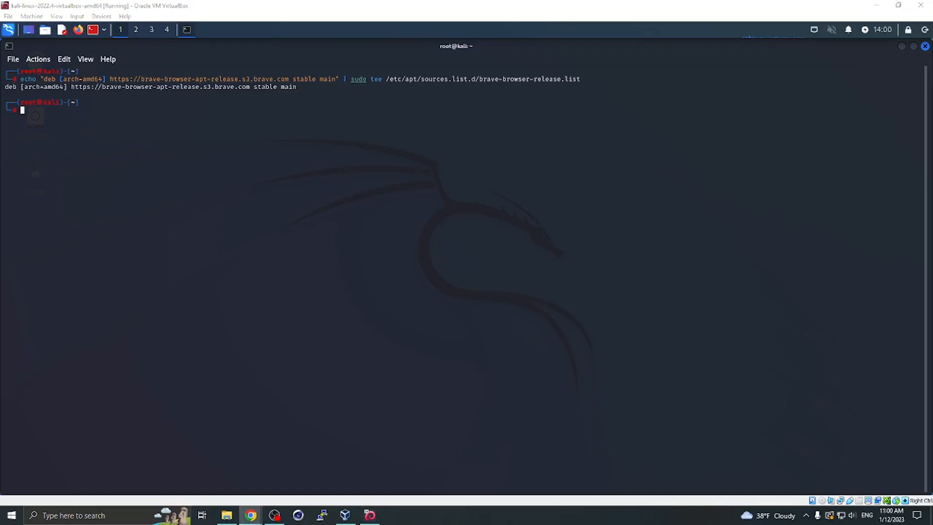
{"action": "mouse_move", "coordinate": [205, 134]}
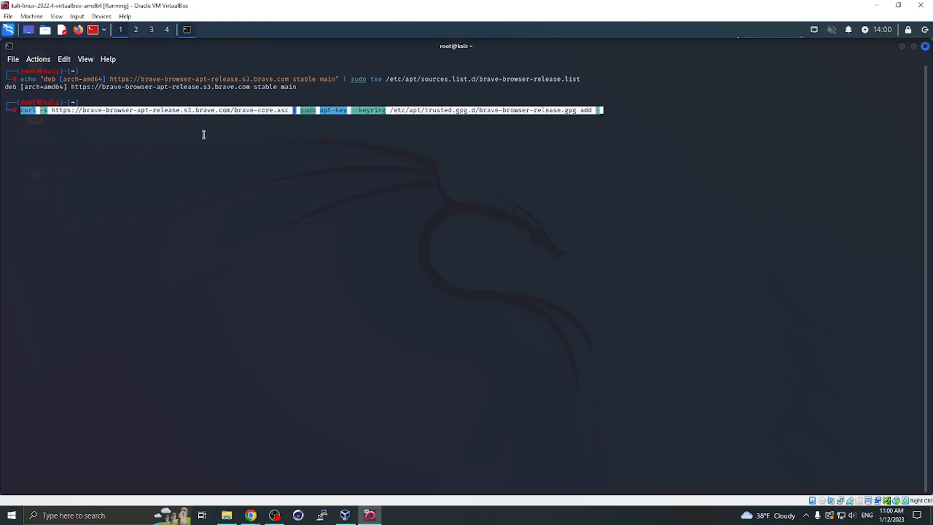
Run the curl | sudo apt-key command importing Brave's signing key into brave-browser-release.gpg
{"action": "key", "text": "Return"}
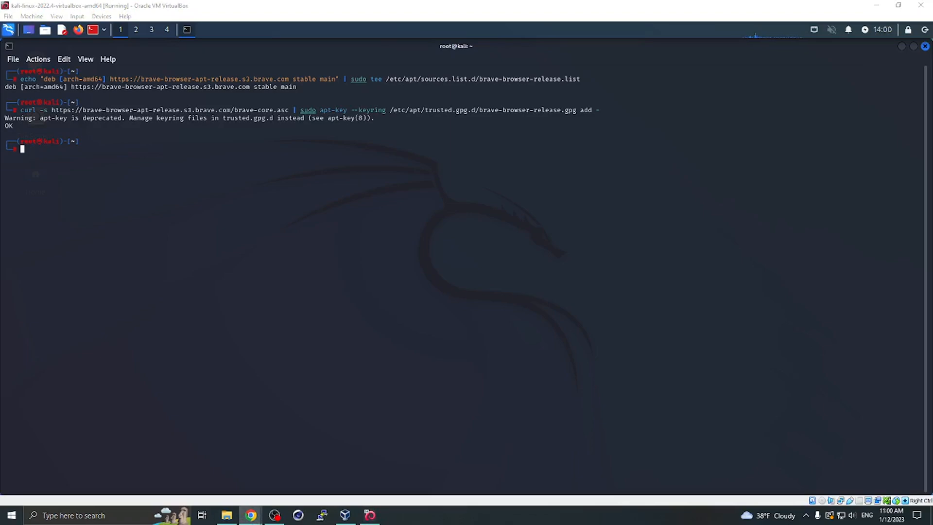
{"action": "mouse_move", "coordinate": [277, 215]}
{"action": "type", "text": "sudo apt update"}
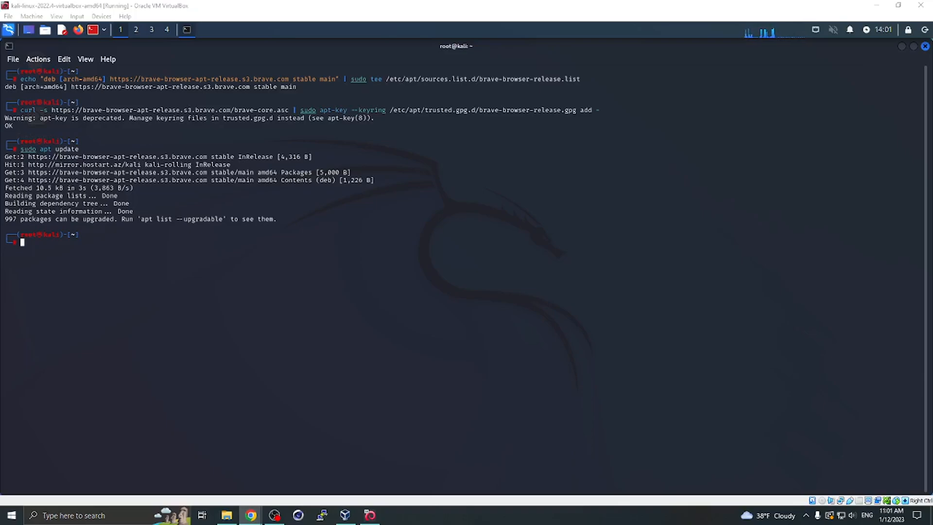
{"action": "mouse_move", "coordinate": [436, 265]}
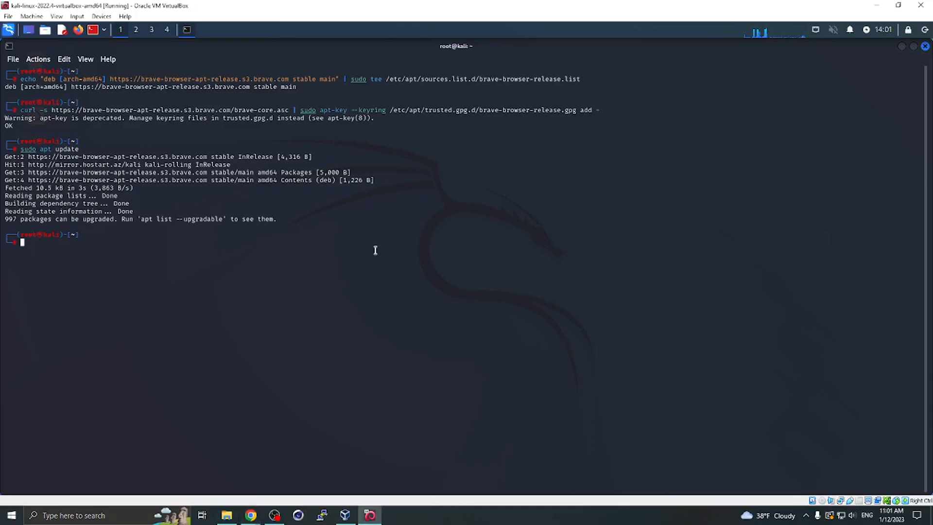
Run sudo apt install brave-browser and confirm with Y at the continue prompt
{"action": "type", "text": "sudo apt install brave-browser"}
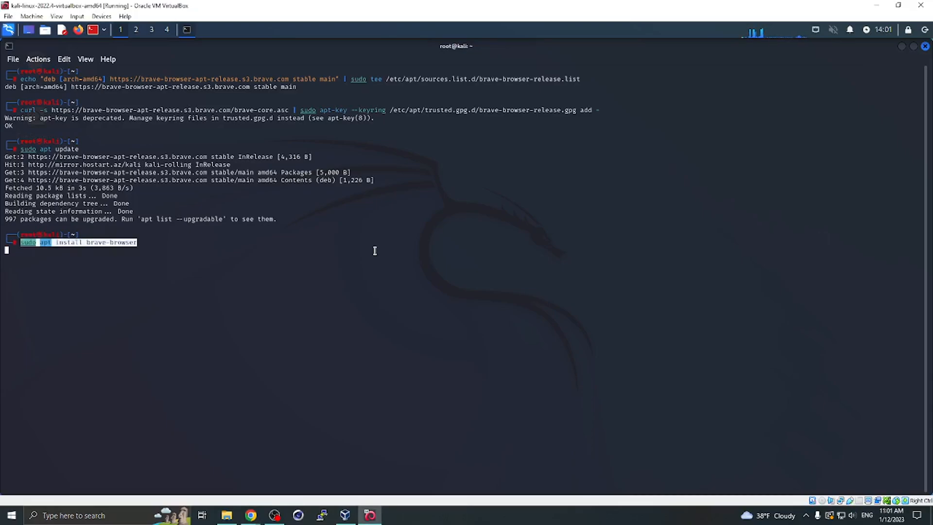
{"action": "key", "text": "Return"}
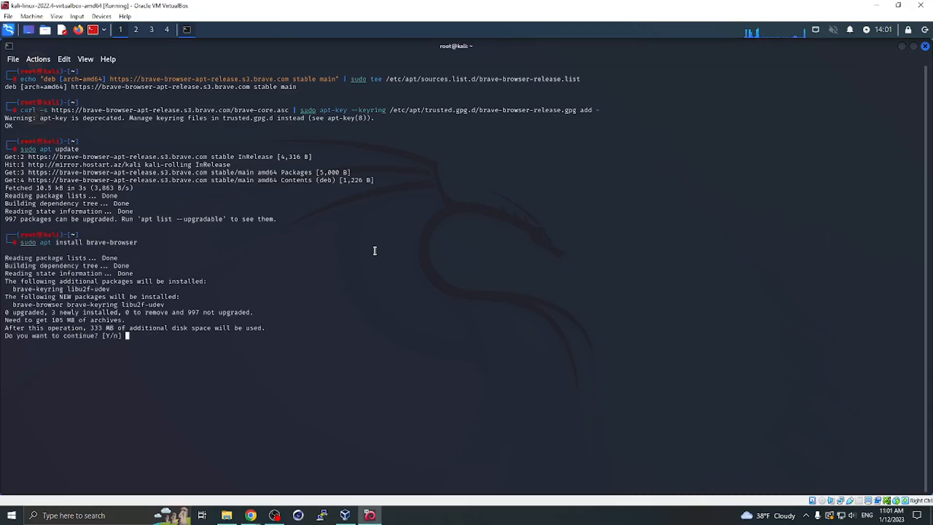
{"action": "type", "text": "Y"}
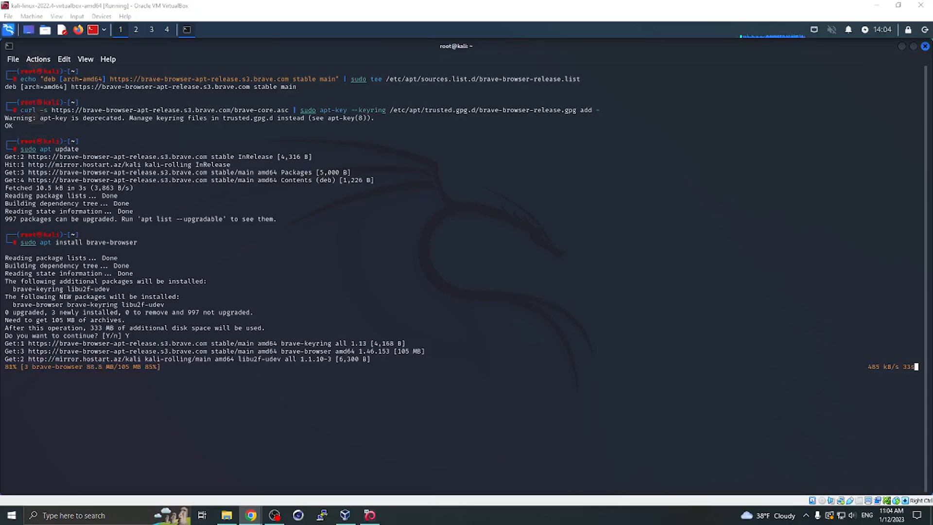
{"action": "mouse_move", "coordinate": [797, 358]}
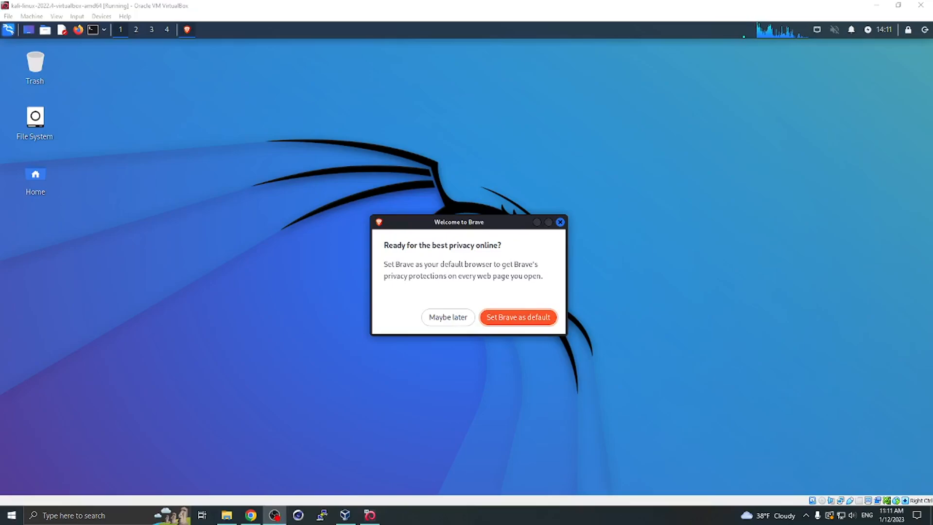
{"action": "mouse_move", "coordinate": [707, 319]}
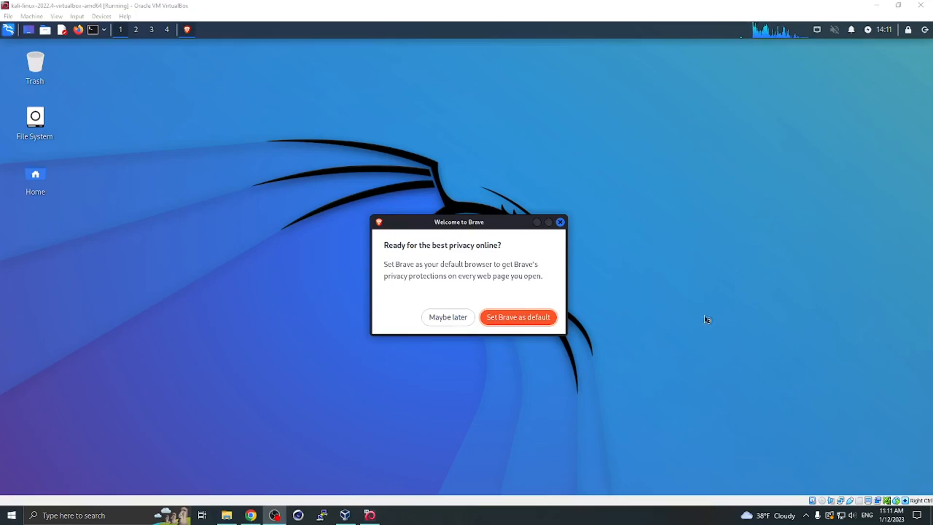
{"action": "mouse_move", "coordinate": [889, 52]}
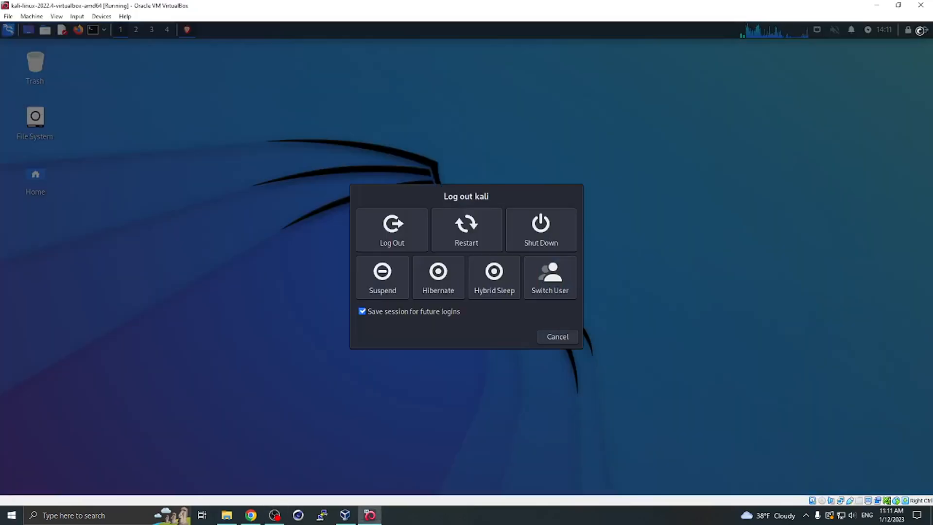
{"action": "mouse_move", "coordinate": [557, 337]}
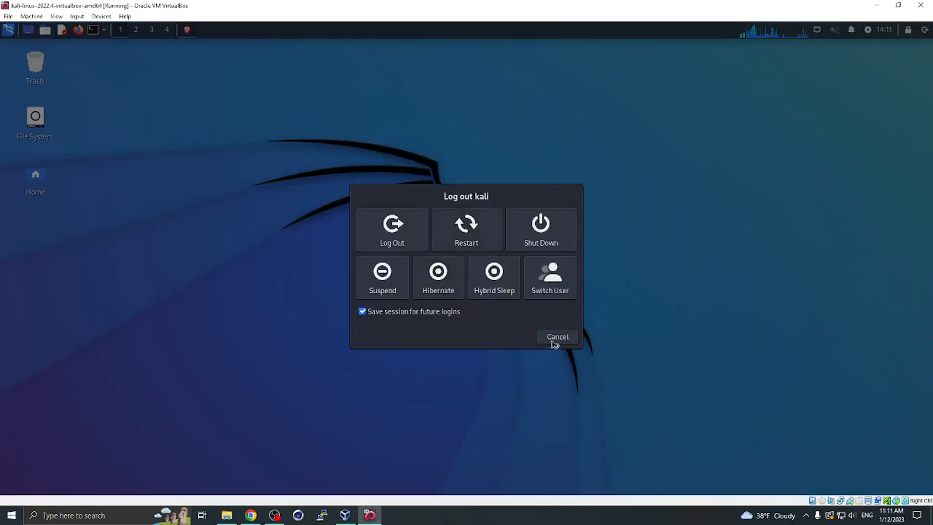
Cancel the Log out dialog without logging out
{"action": "left_click", "coordinate": [556, 337]}
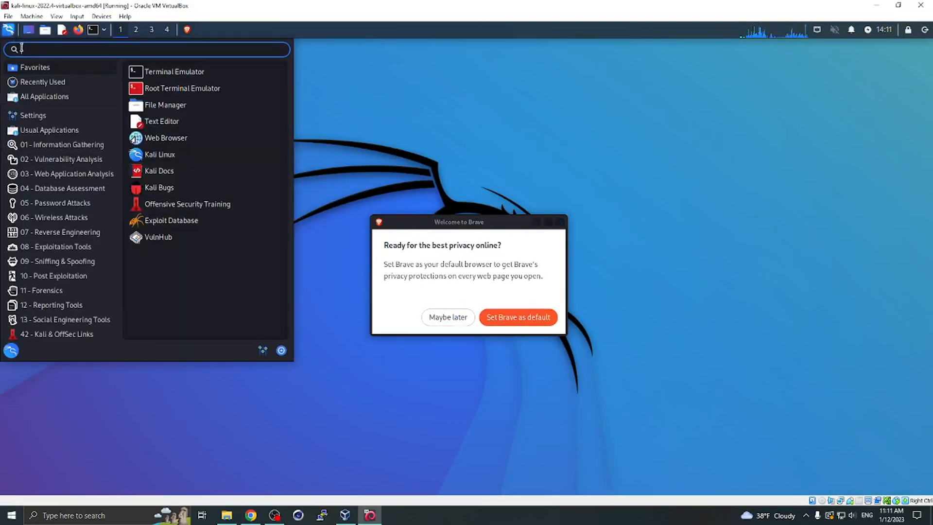
Search the applications menu for 'brav' to launch Brave Browser
{"action": "type", "text": "brav"}
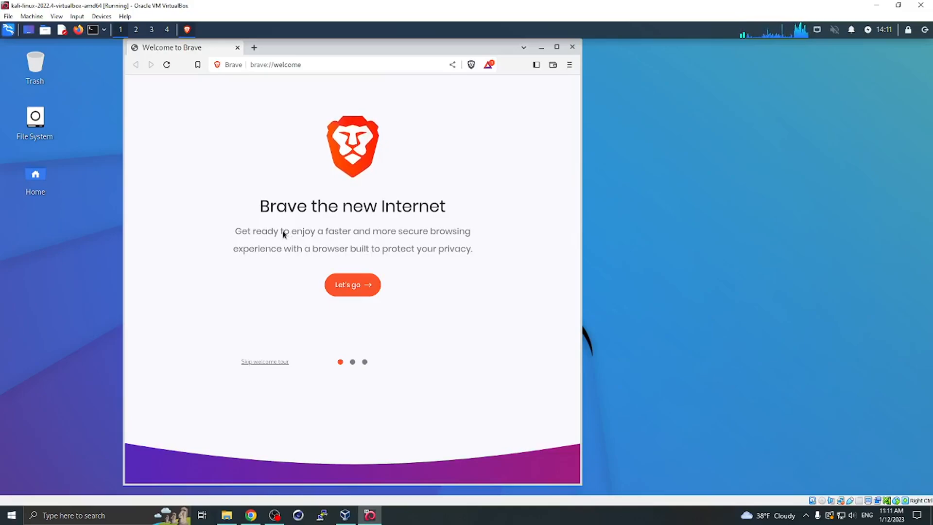
Start the Brave welcome tour with Let's go, advancing to the import bookmarks step
{"action": "left_click", "coordinate": [298, 64]}
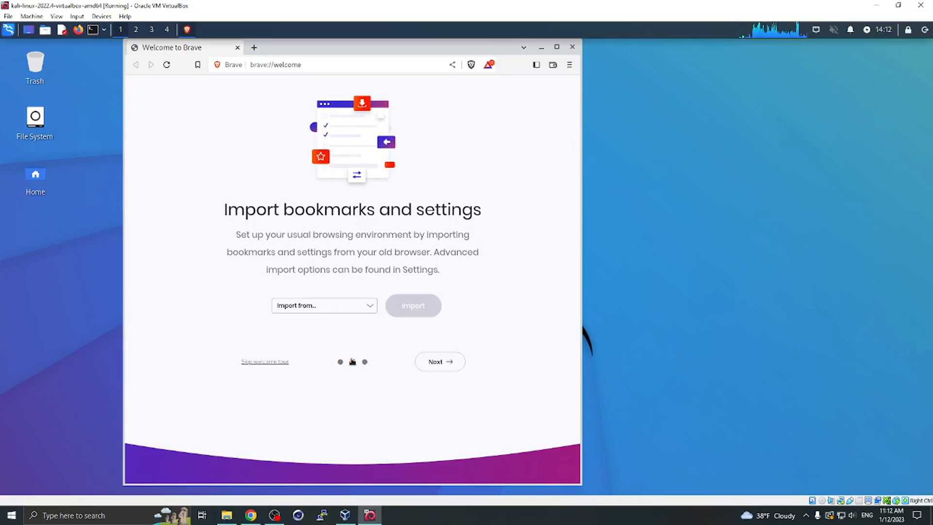
{"action": "mouse_move", "coordinate": [699, 339]}
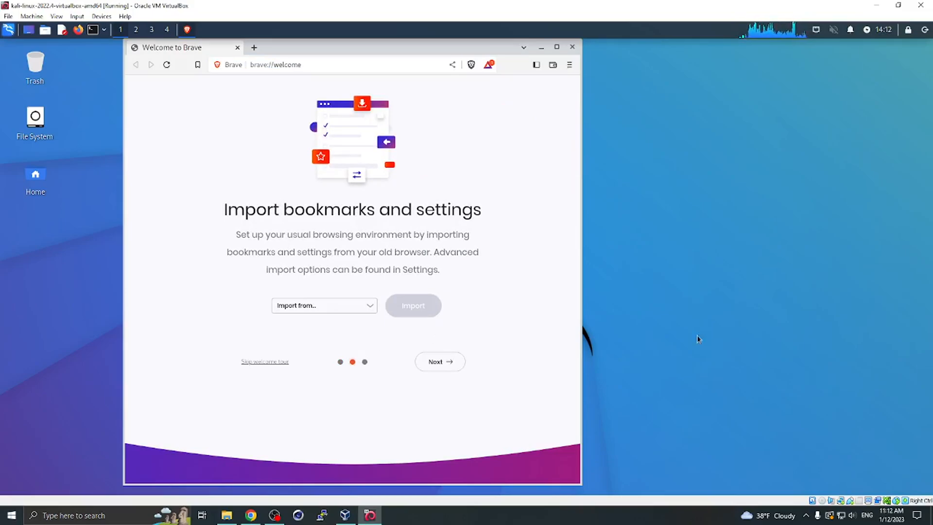